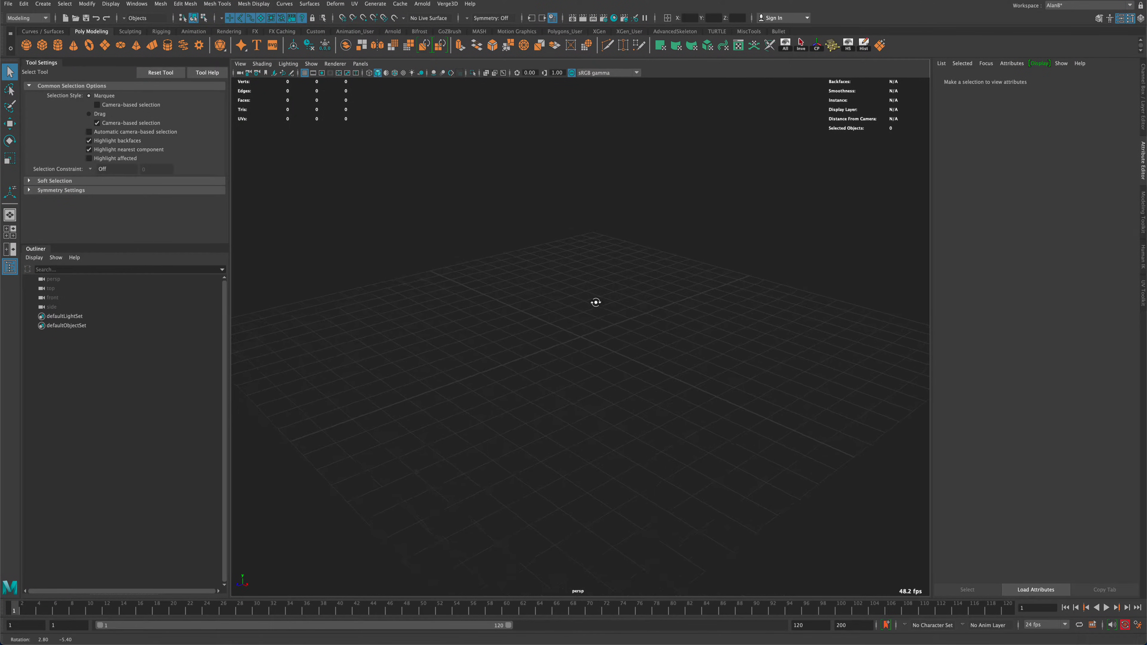
Orbit the empty scene before placing the cube and tall cylinder
{"action": "left_click_drag", "start_coordinate": [595, 303], "coordinate": [606, 302]}
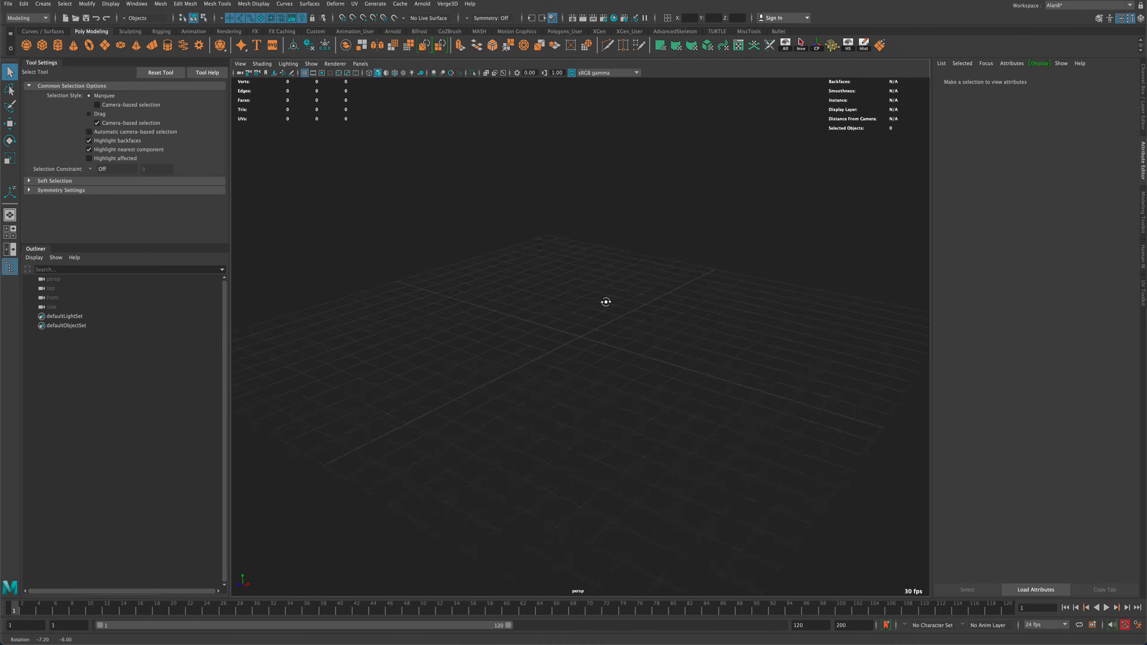
{"action": "left_click_drag", "start_coordinate": [606, 302], "coordinate": [580, 304]}
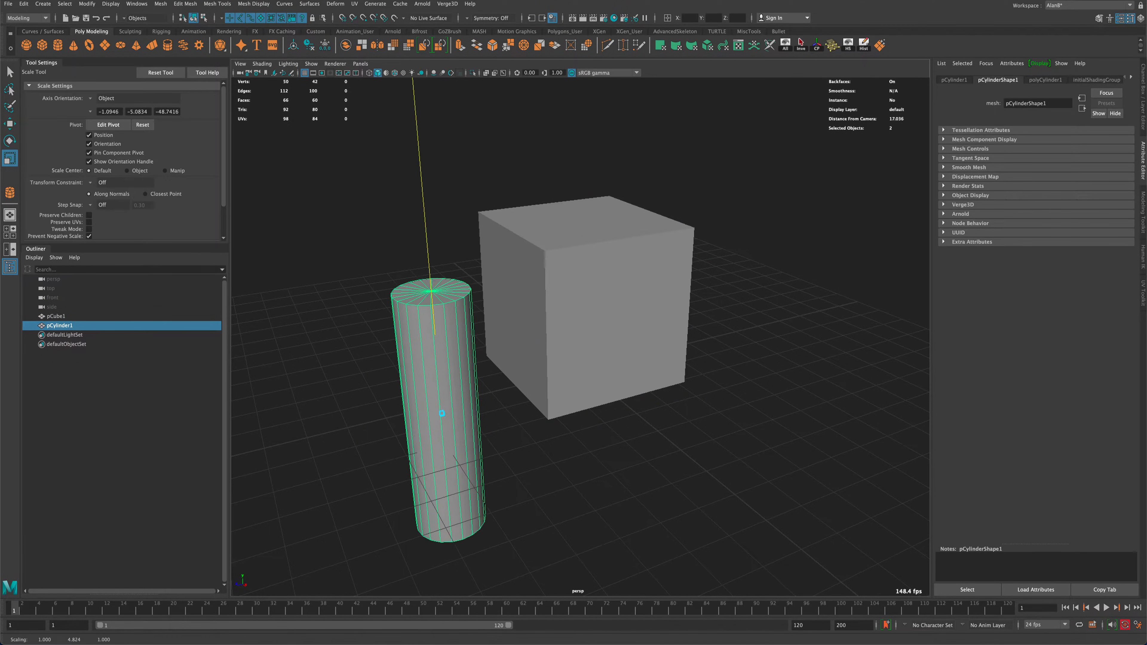
Rotate the cylinder 90 degrees onto its side and slide it through the cube
{"action": "left_click", "coordinate": [10, 140]}
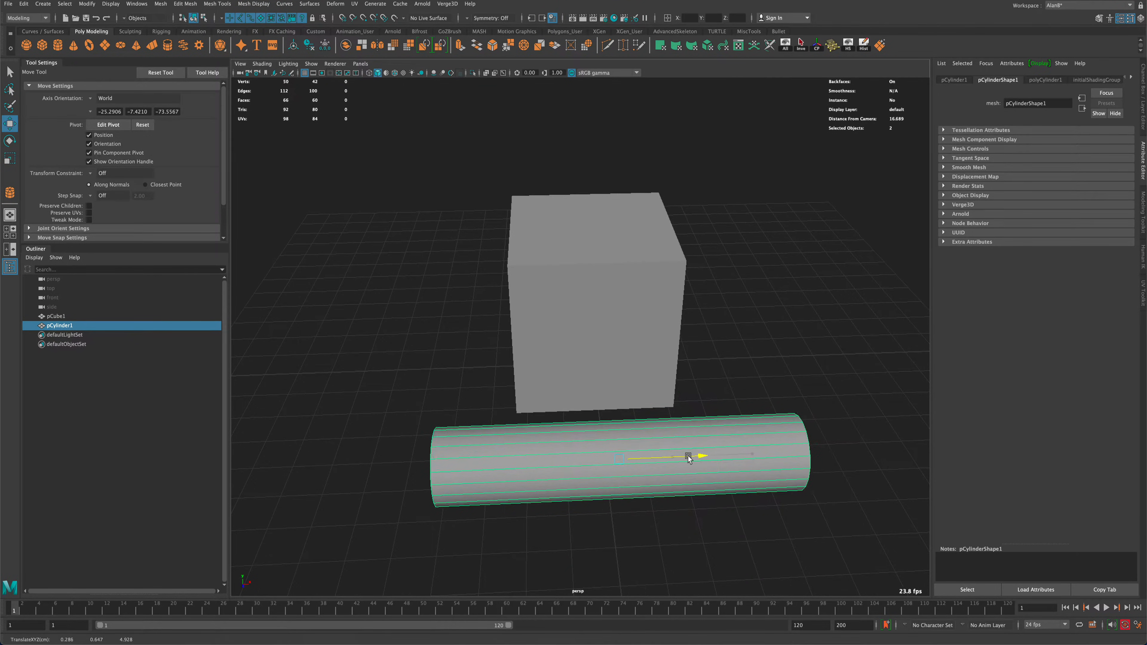
{"action": "left_click_drag", "start_coordinate": [687, 456], "coordinate": [609, 441]}
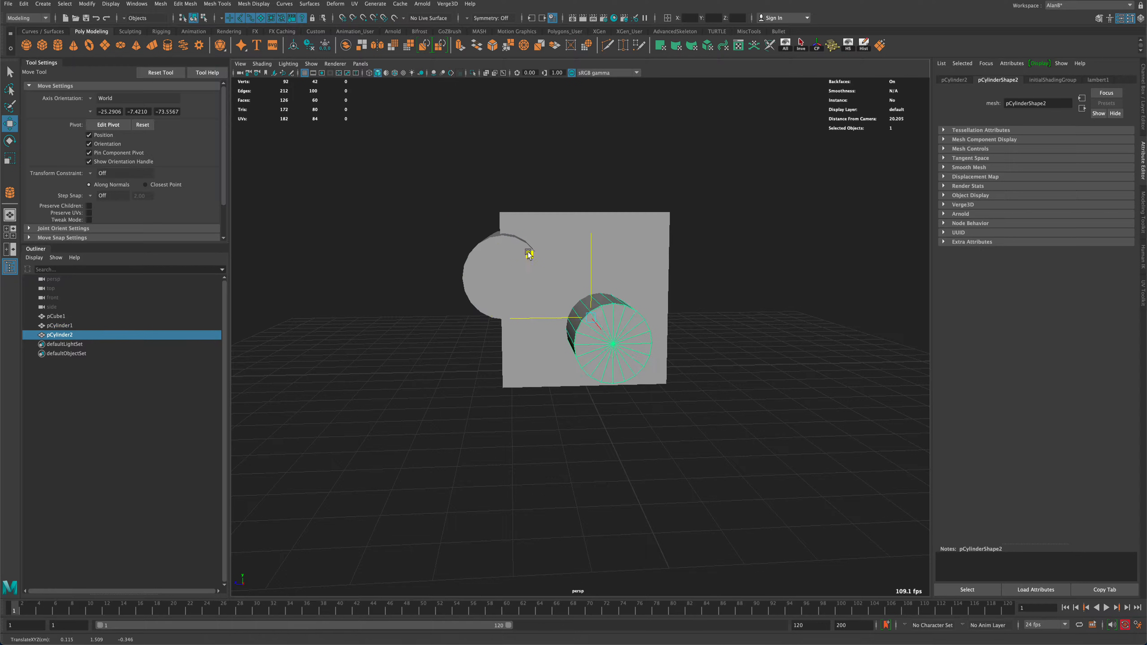
Scale the duplicate cylinder down thinner and combine both cylinders into one mesh
{"action": "left_click", "coordinate": [10, 157]}
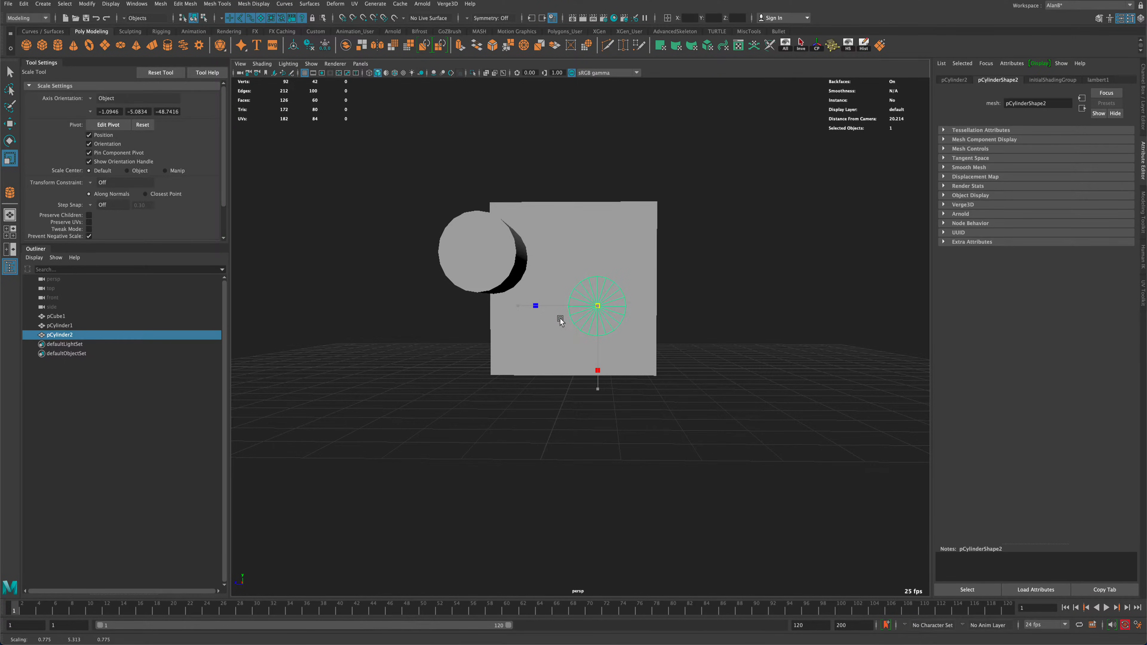
{"action": "left_click_drag", "start_coordinate": [560, 319], "coordinate": [763, 364]}
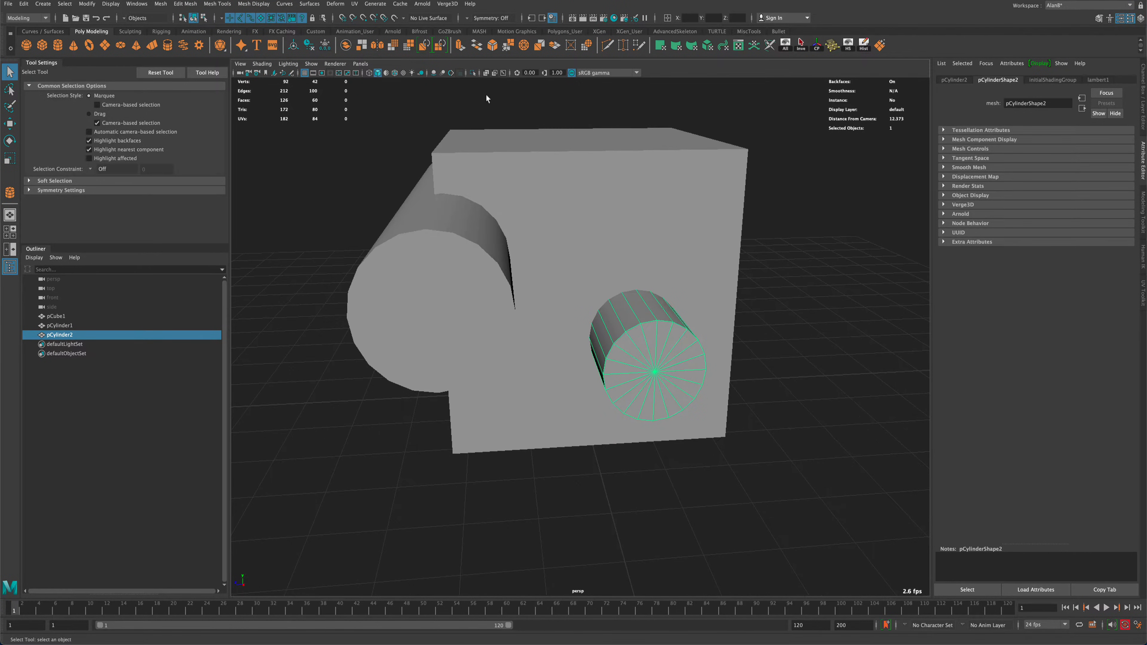
{"action": "left_click_drag", "start_coordinate": [486, 98], "coordinate": [375, 221]}
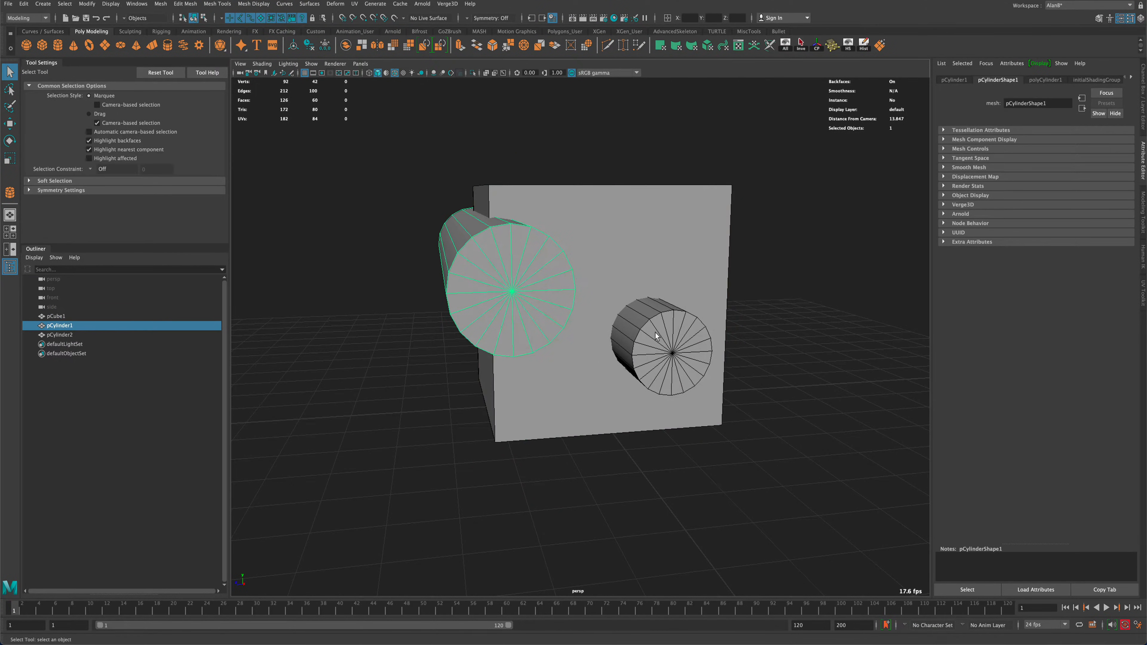
{"action": "left_click", "coordinate": [662, 351]}
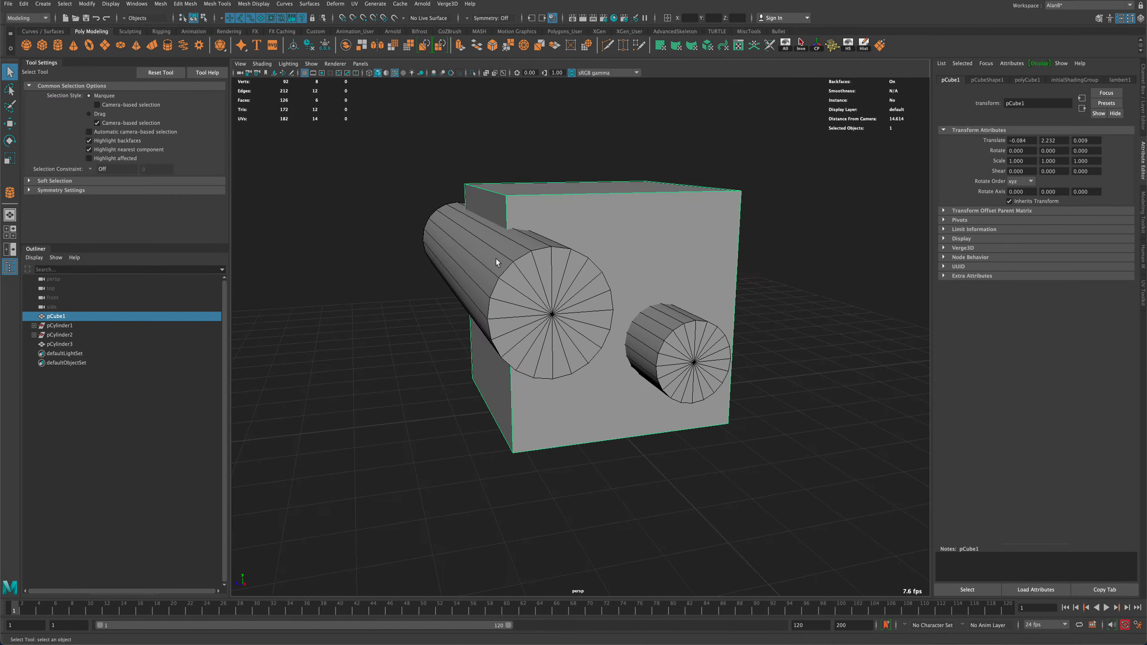
Subtract the combined cylinders from the cube with a Difference boolean
{"action": "left_click", "coordinate": [60, 344]}
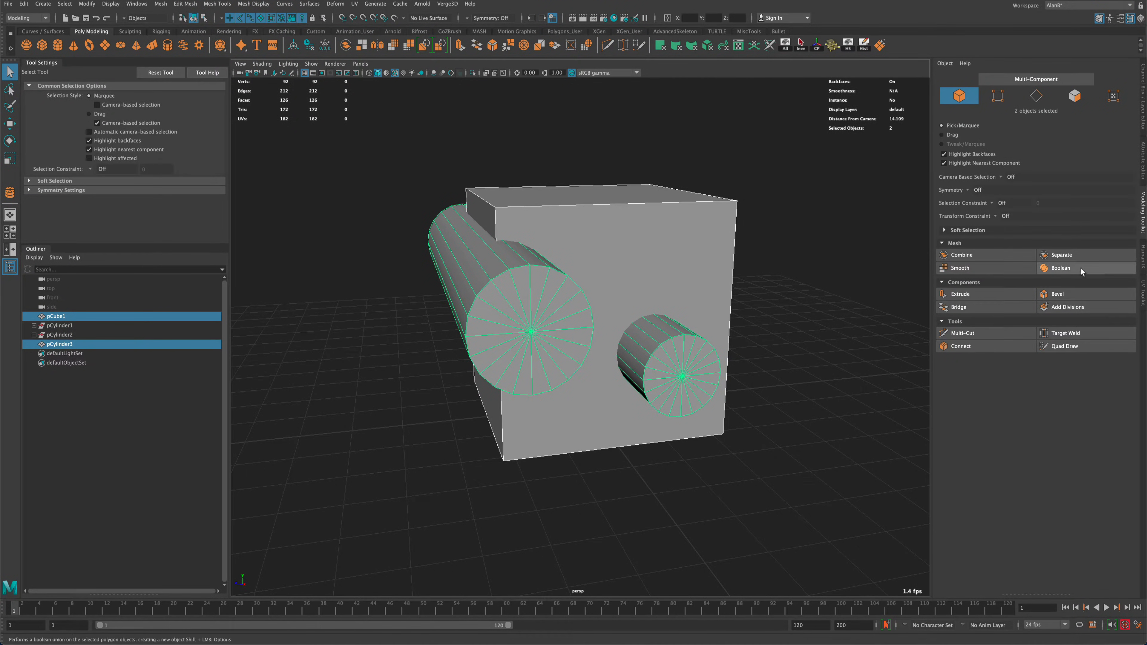
{"action": "left_click", "coordinate": [1059, 268]}
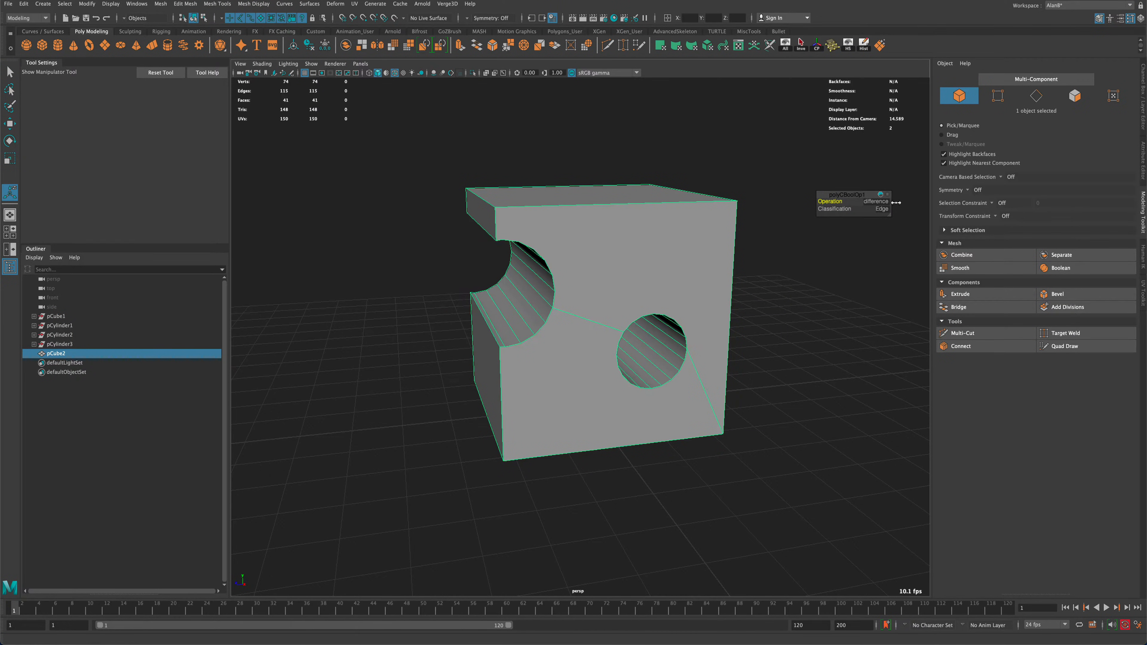
{"action": "left_click_drag", "start_coordinate": [658, 307], "coordinate": [739, 307]}
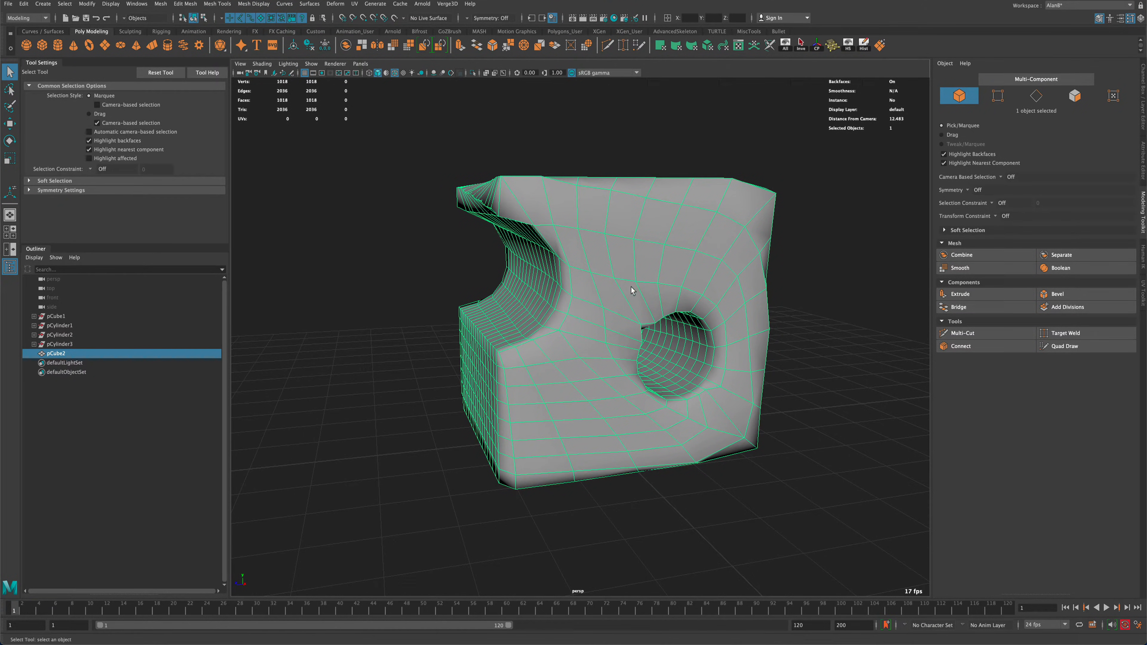
Orbit the retopologized cube to inspect its all-quad surface
{"action": "left_click_drag", "start_coordinate": [629, 289], "coordinate": [552, 263]}
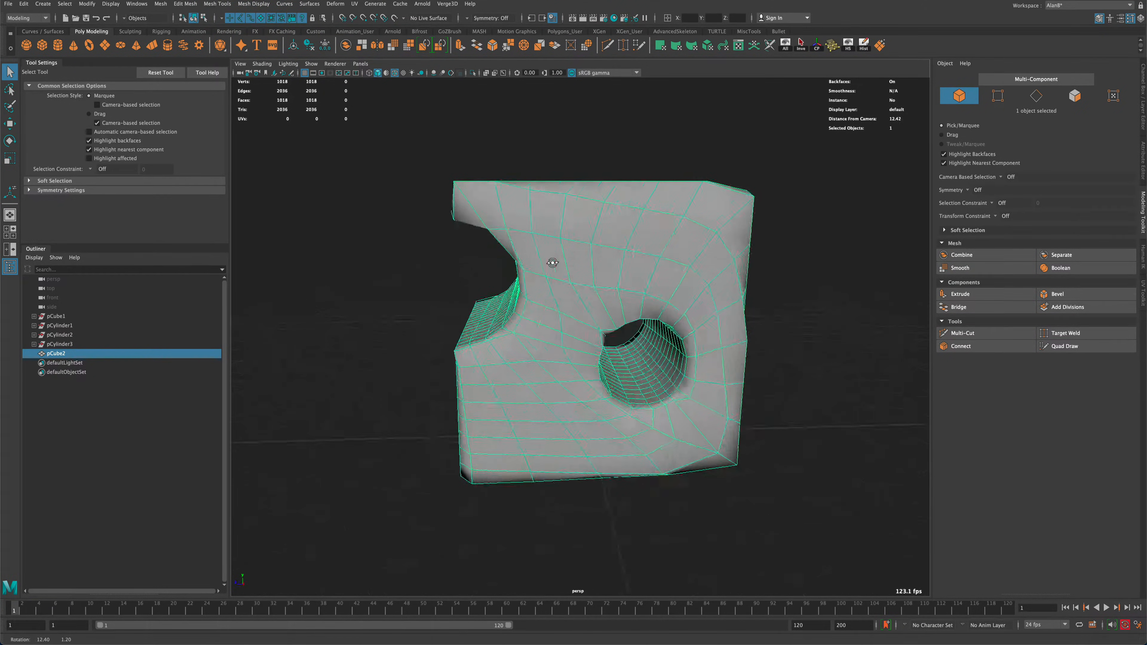
{"action": "left_click_drag", "start_coordinate": [552, 264], "coordinate": [598, 264]}
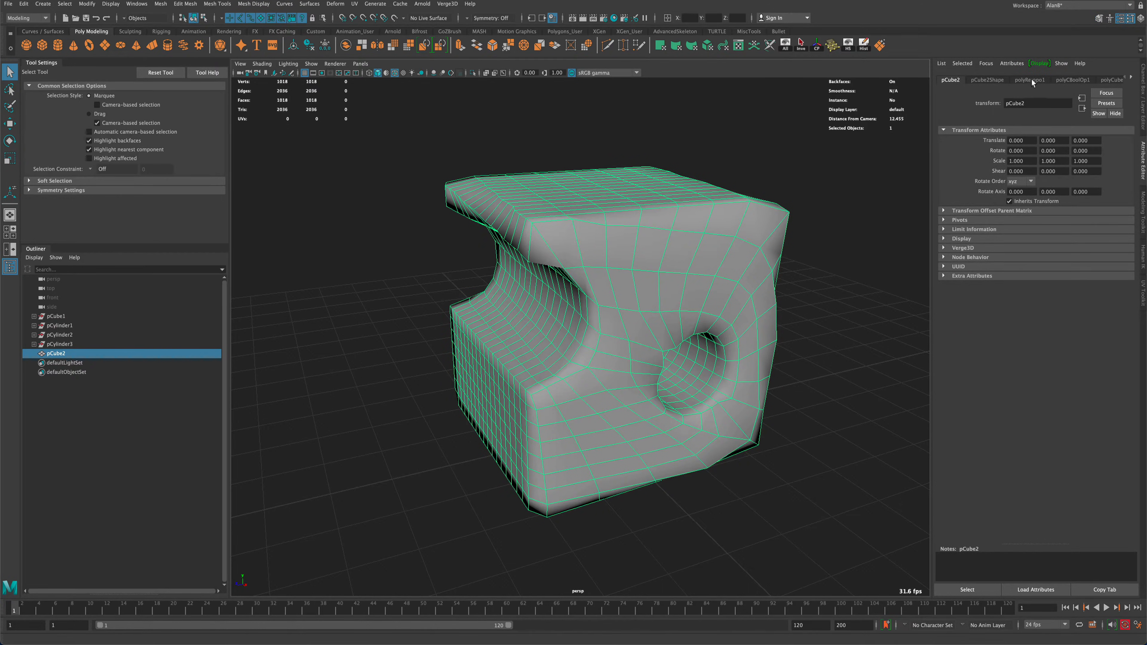
On polyRetopo1, enable Preserve Hard Edges and set Target Face Count to 300
{"action": "left_click", "coordinate": [1030, 79]}
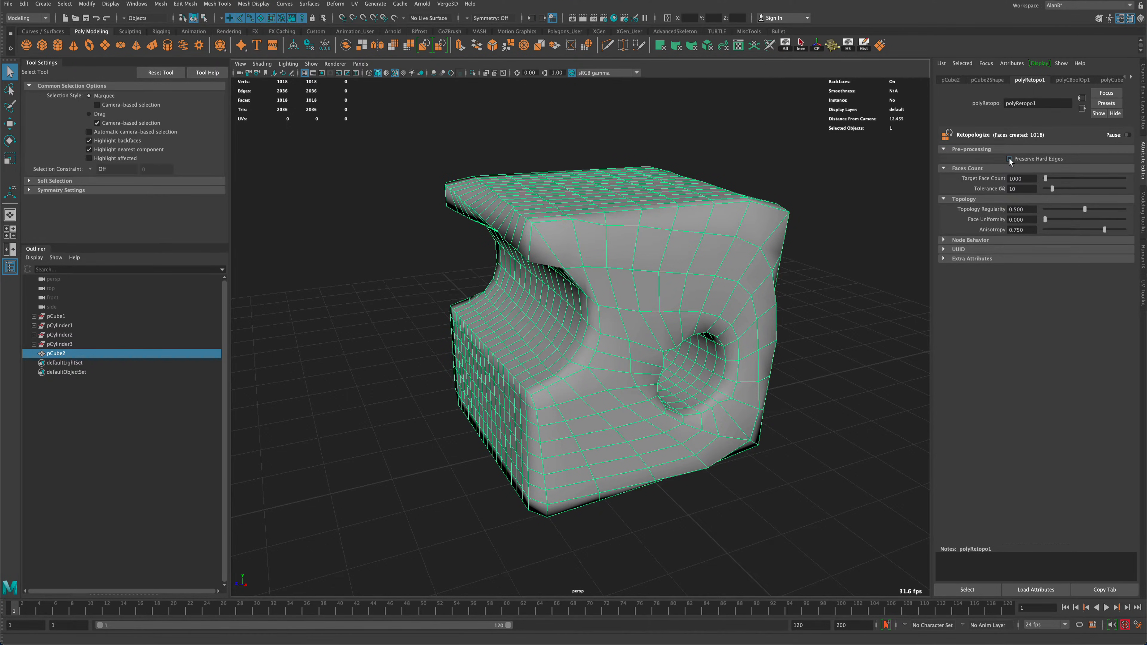
{"action": "left_click", "coordinate": [1010, 159]}
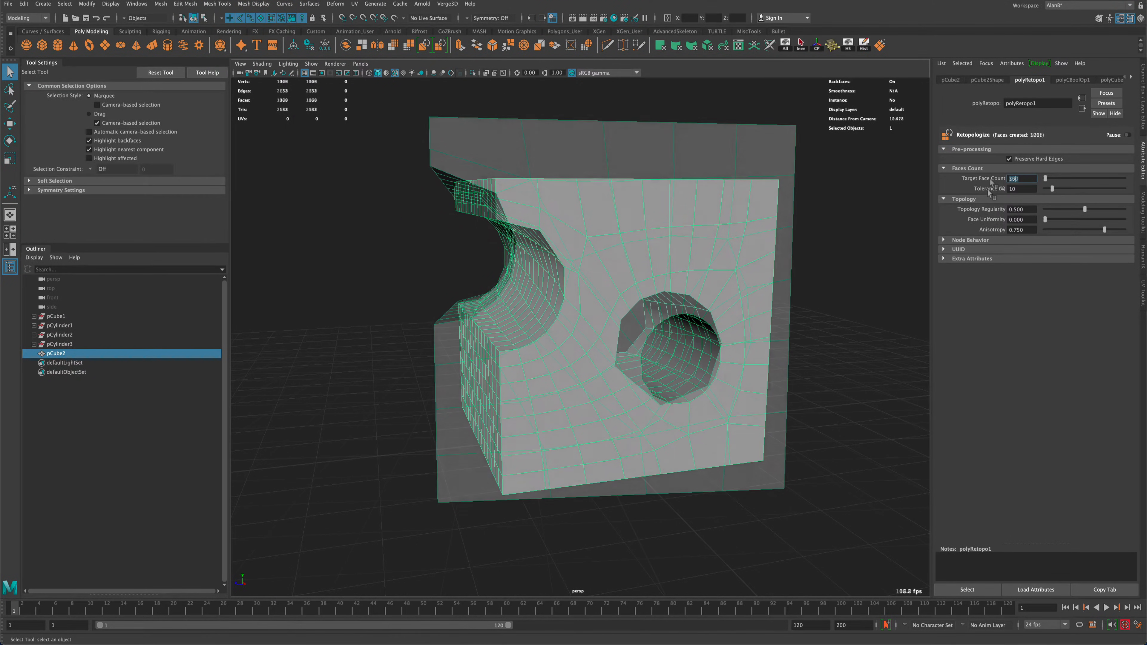
{"action": "type", "text": "300"}
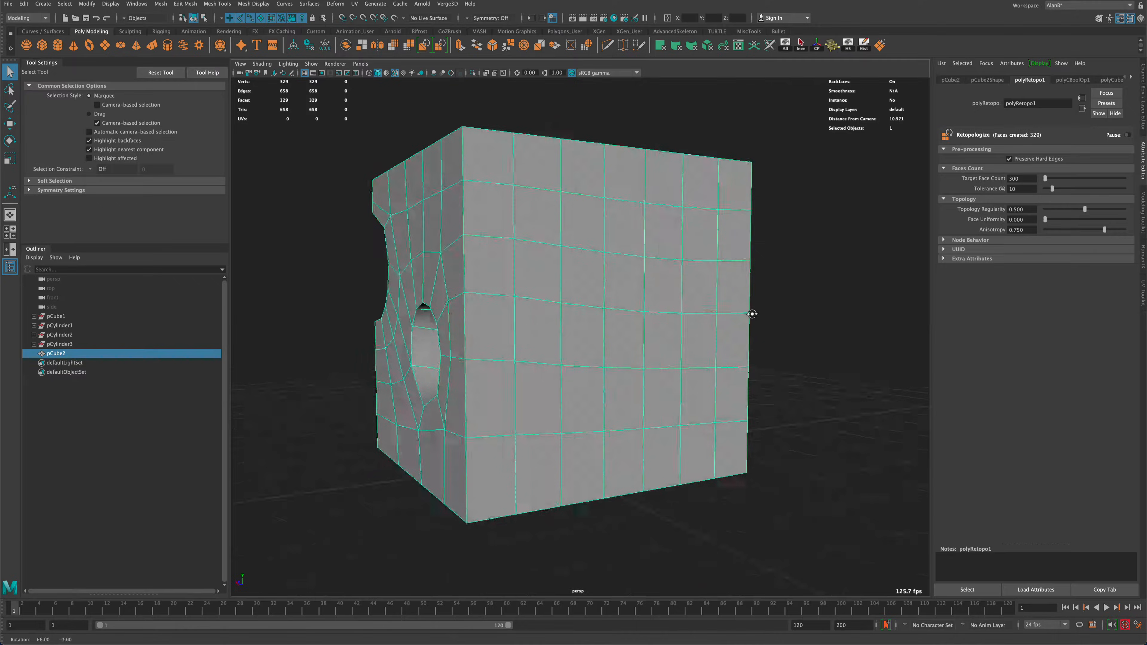
{"action": "left_click_drag", "start_coordinate": [752, 314], "coordinate": [595, 317]}
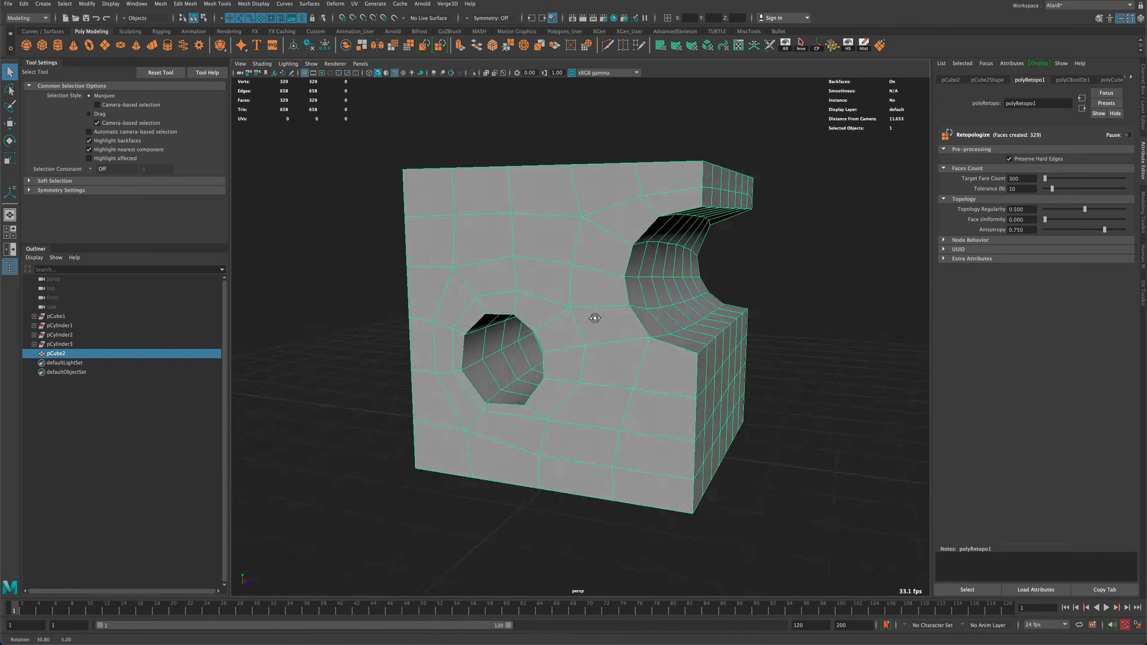
{"action": "left_click_drag", "start_coordinate": [595, 318], "coordinate": [854, 321]}
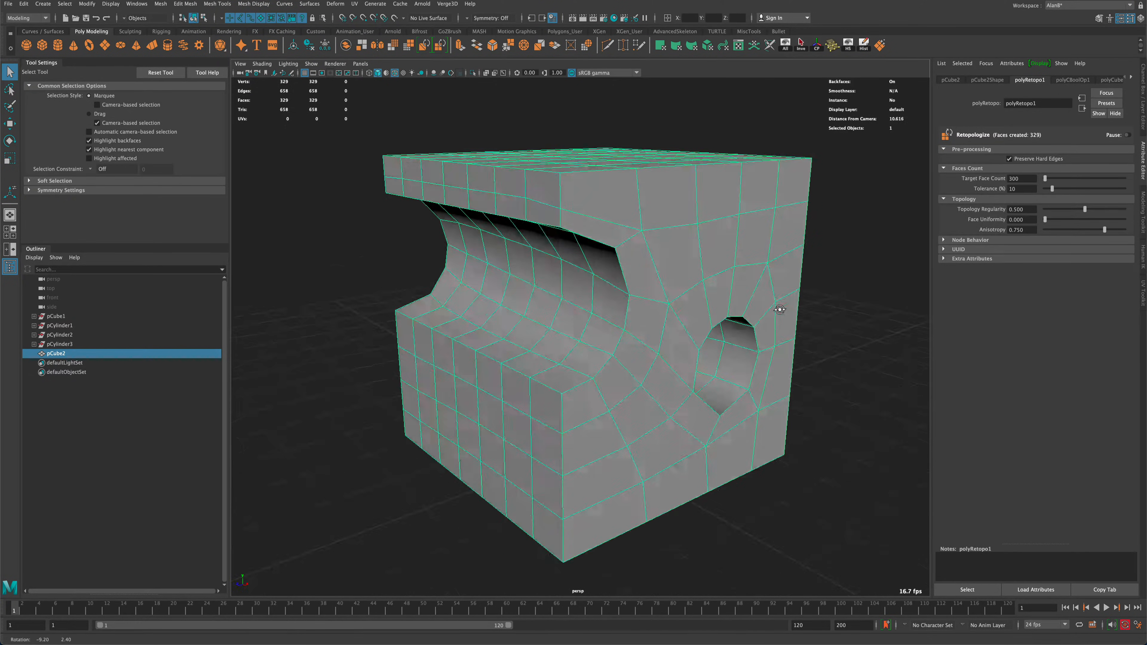
In Edge mode, select edge loops across the top and delete them down to 167 faces
{"action": "right_click", "coordinate": [659, 273]}
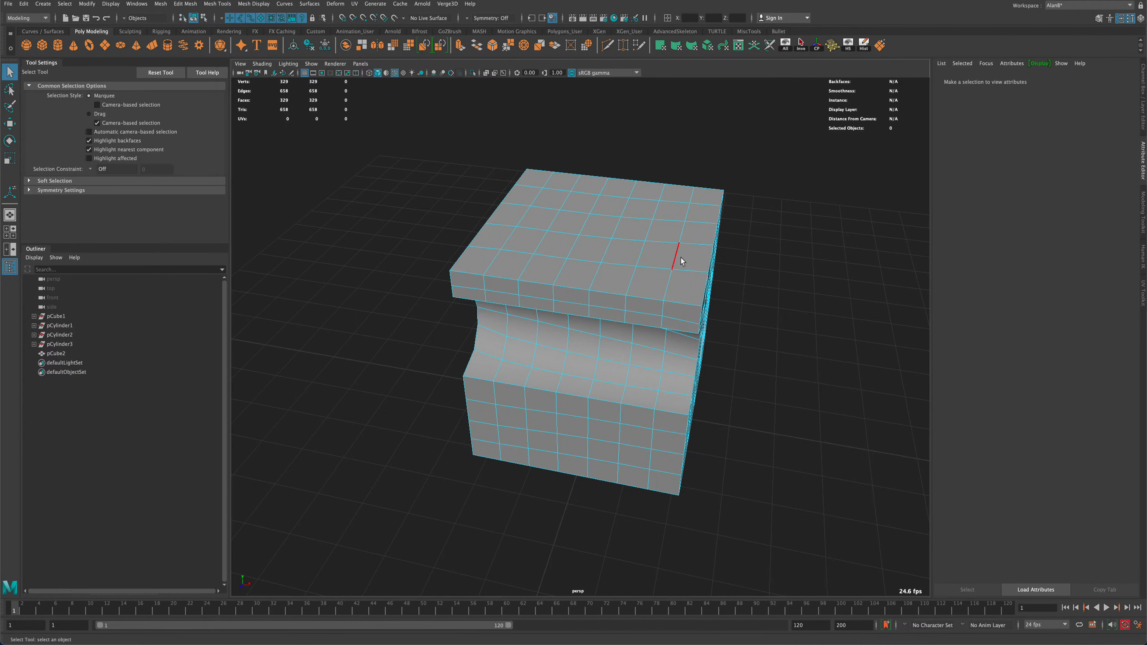
{"action": "left_click", "coordinate": [677, 261]}
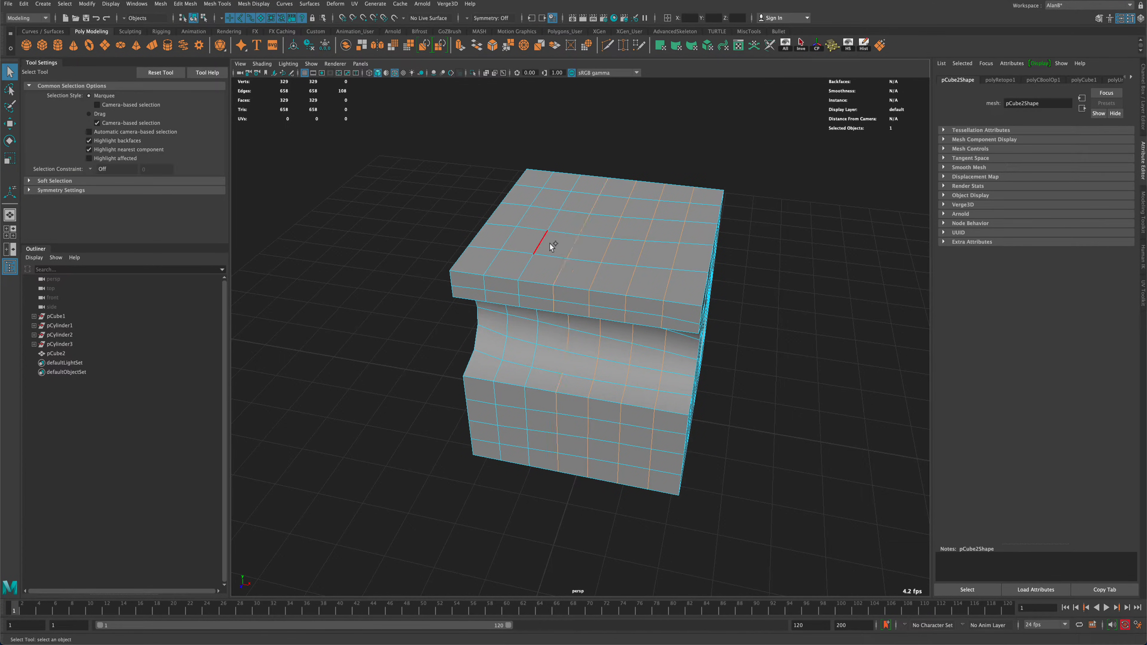
{"action": "left_click_drag", "start_coordinate": [548, 245], "coordinate": [394, 245]}
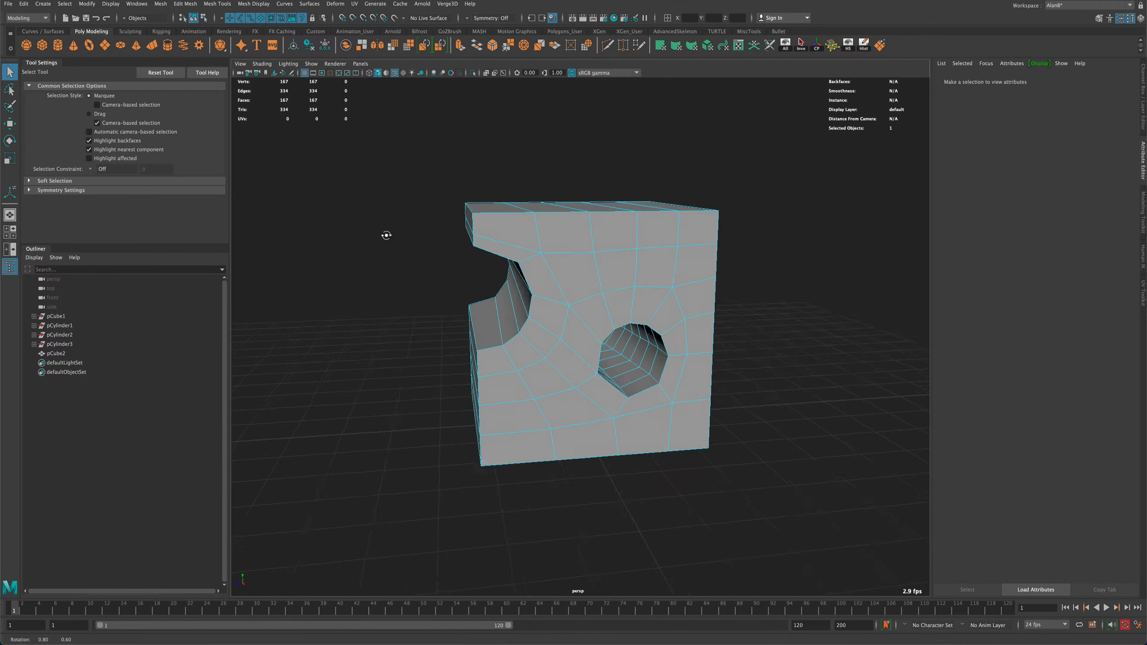
Select and delete further edge loops on the plain side faces, reaching 113 quads
{"action": "left_click_drag", "start_coordinate": [387, 235], "coordinate": [344, 229]}
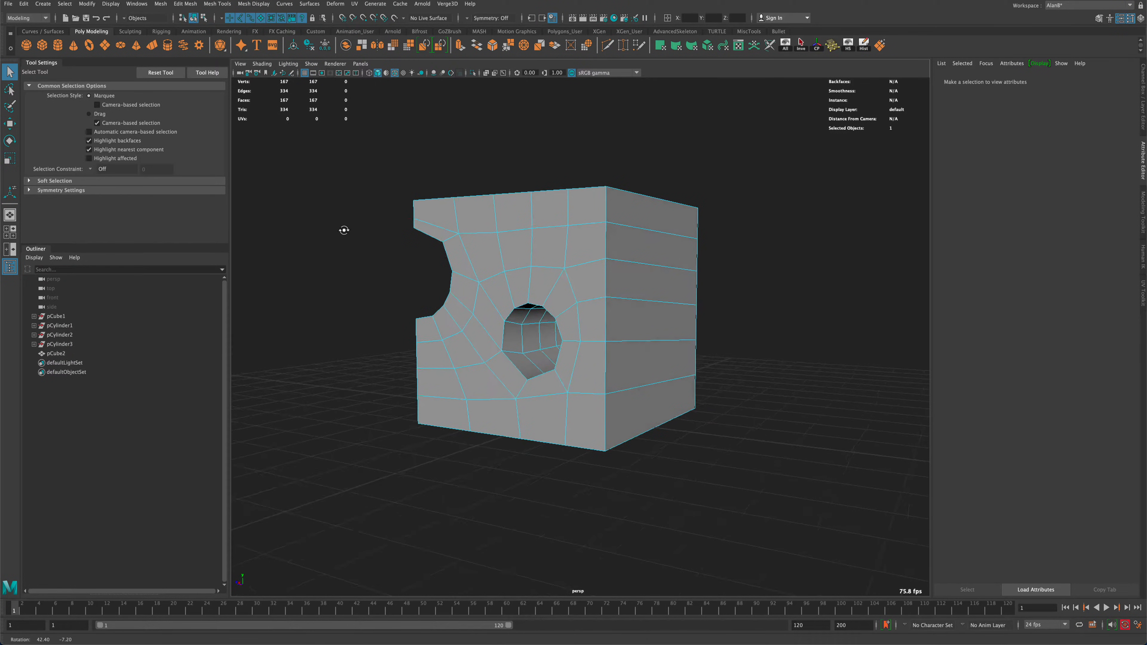
{"action": "left_click", "coordinate": [548, 338]}
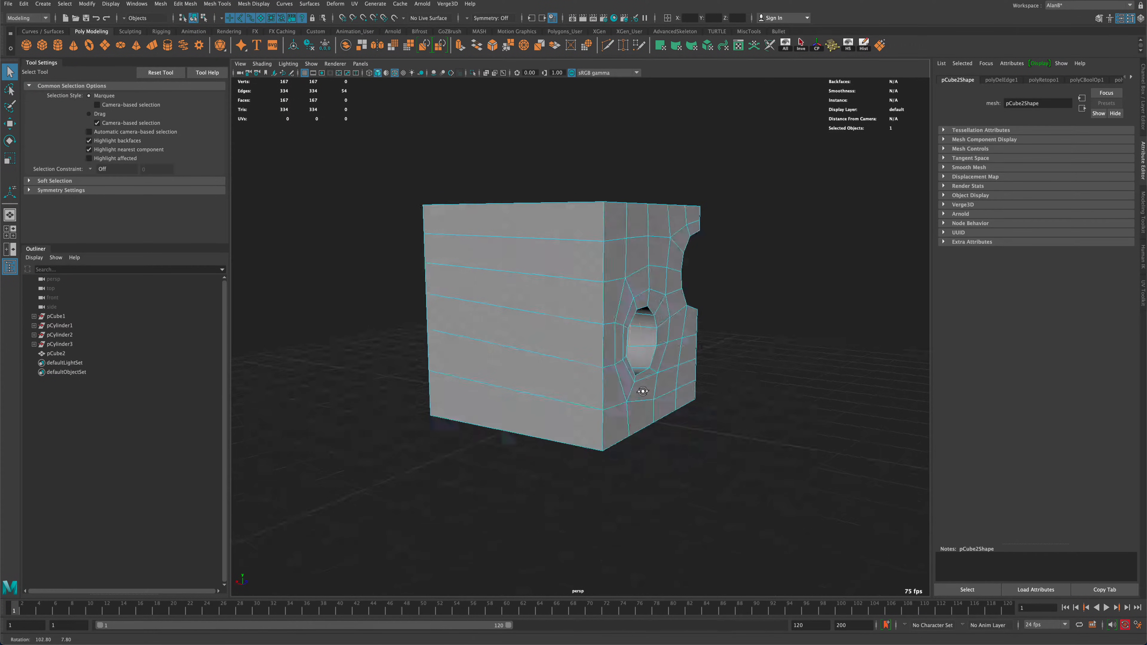
{"action": "left_click_drag", "start_coordinate": [642, 390], "coordinate": [798, 442]}
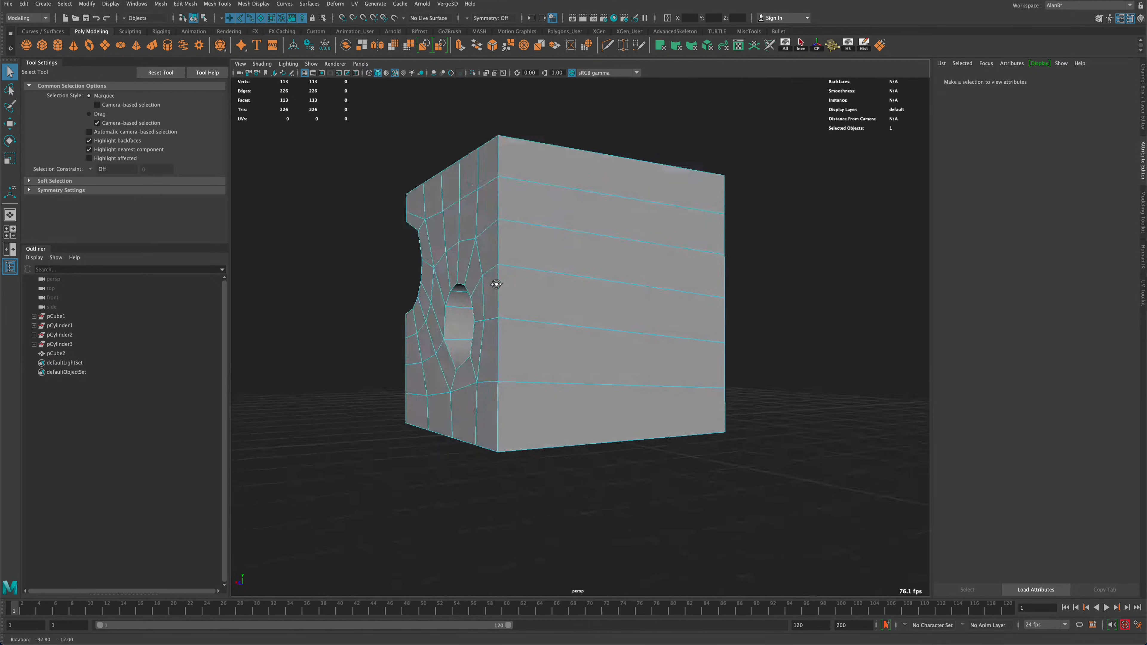
{"action": "left_click_drag", "start_coordinate": [495, 284], "coordinate": [644, 290]}
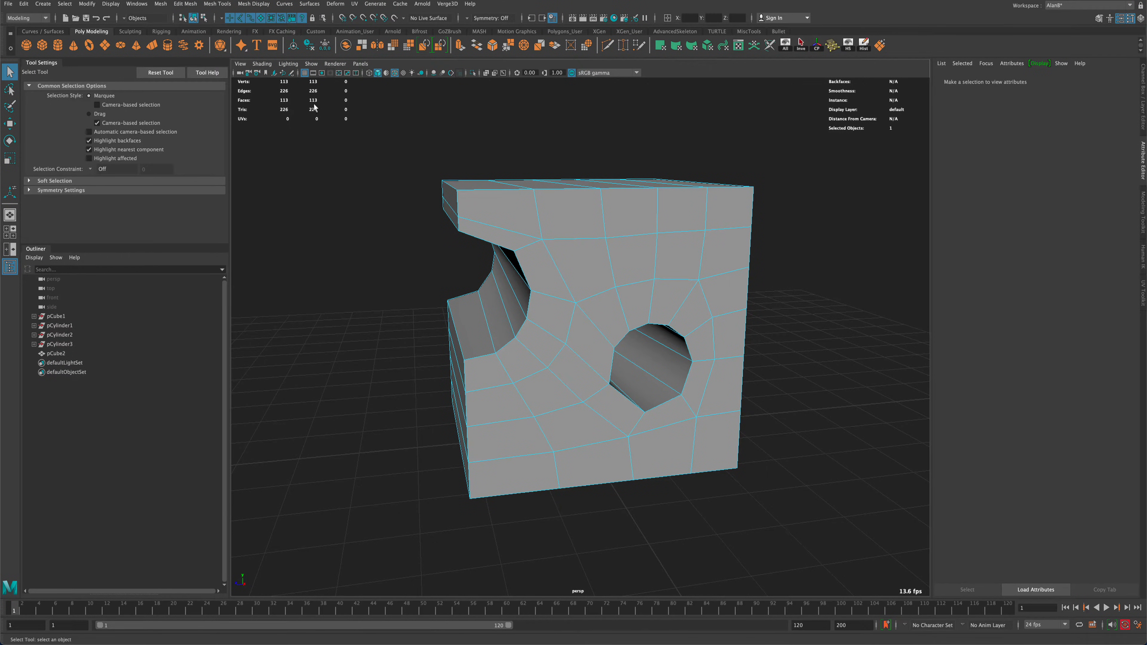
{"action": "mouse_move", "coordinate": [311, 118]}
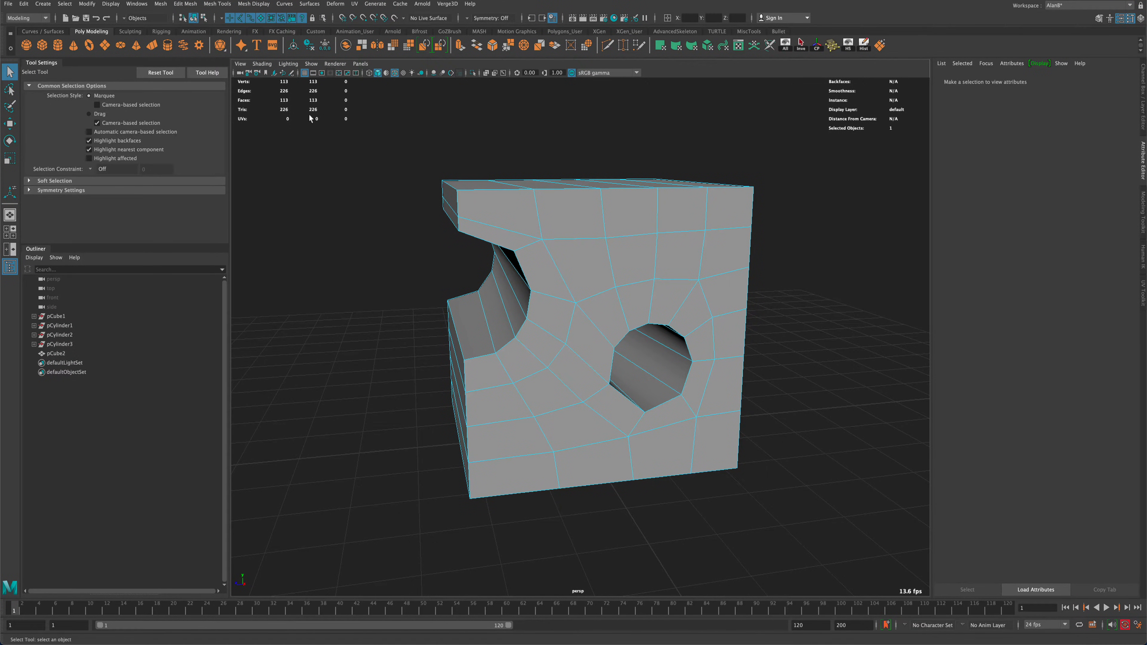
{"action": "mouse_move", "coordinate": [385, 317]}
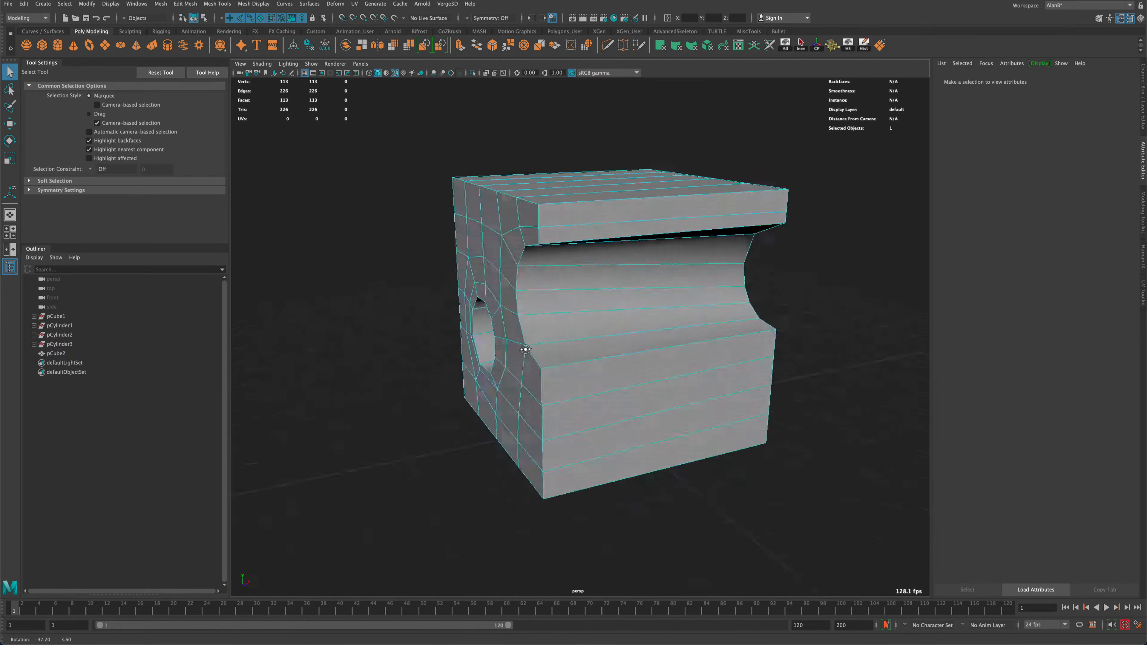
{"action": "left_click_drag", "start_coordinate": [525, 349], "coordinate": [807, 349]}
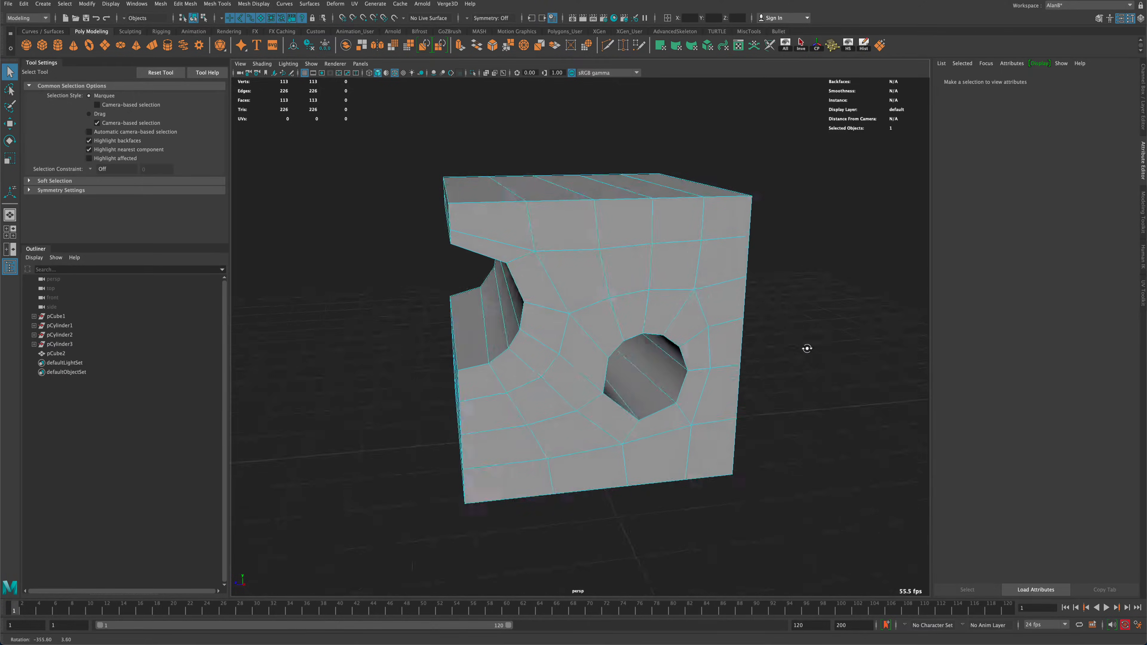
{"action": "left_click_drag", "start_coordinate": [805, 347], "coordinate": [787, 330]}
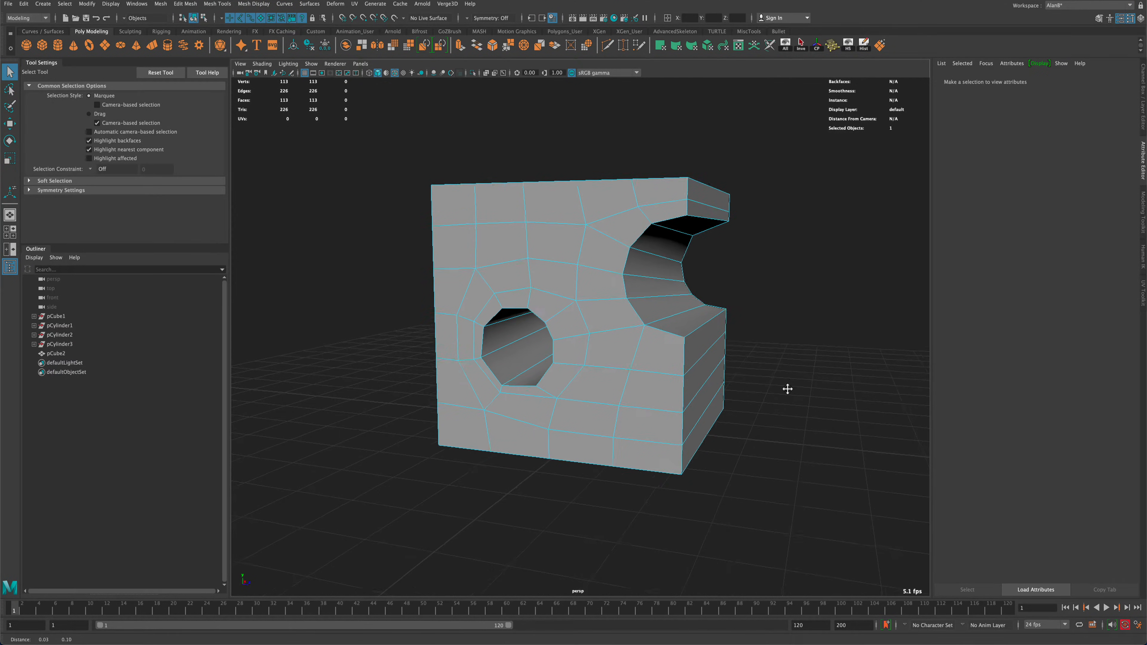
{"action": "left_click_drag", "start_coordinate": [787, 388], "coordinate": [808, 348]}
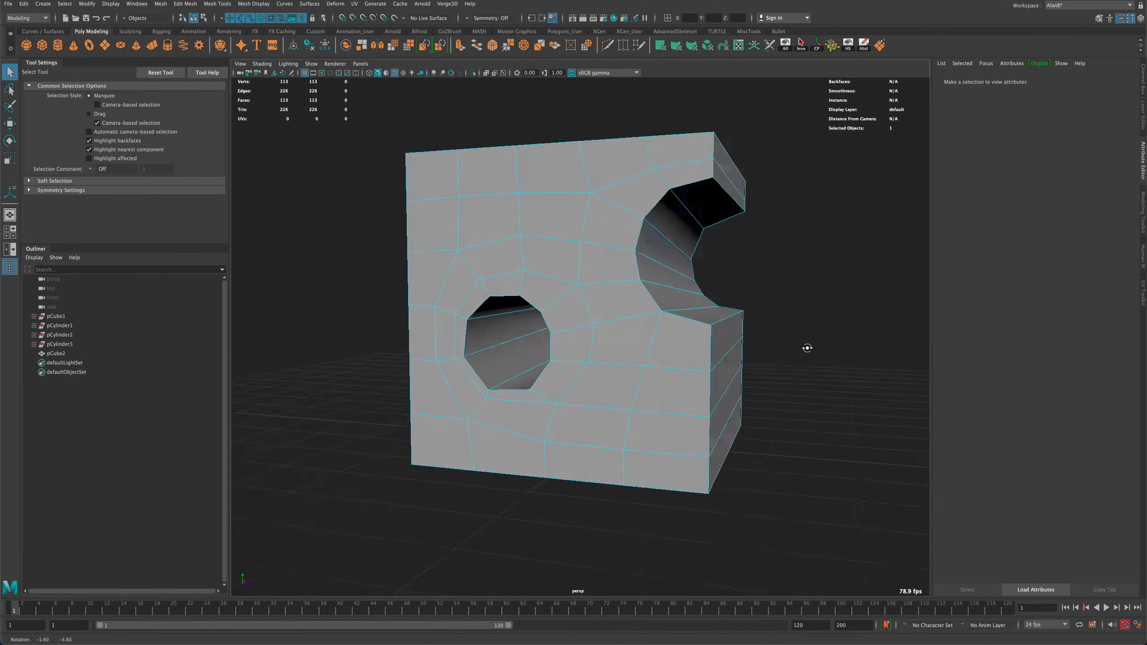